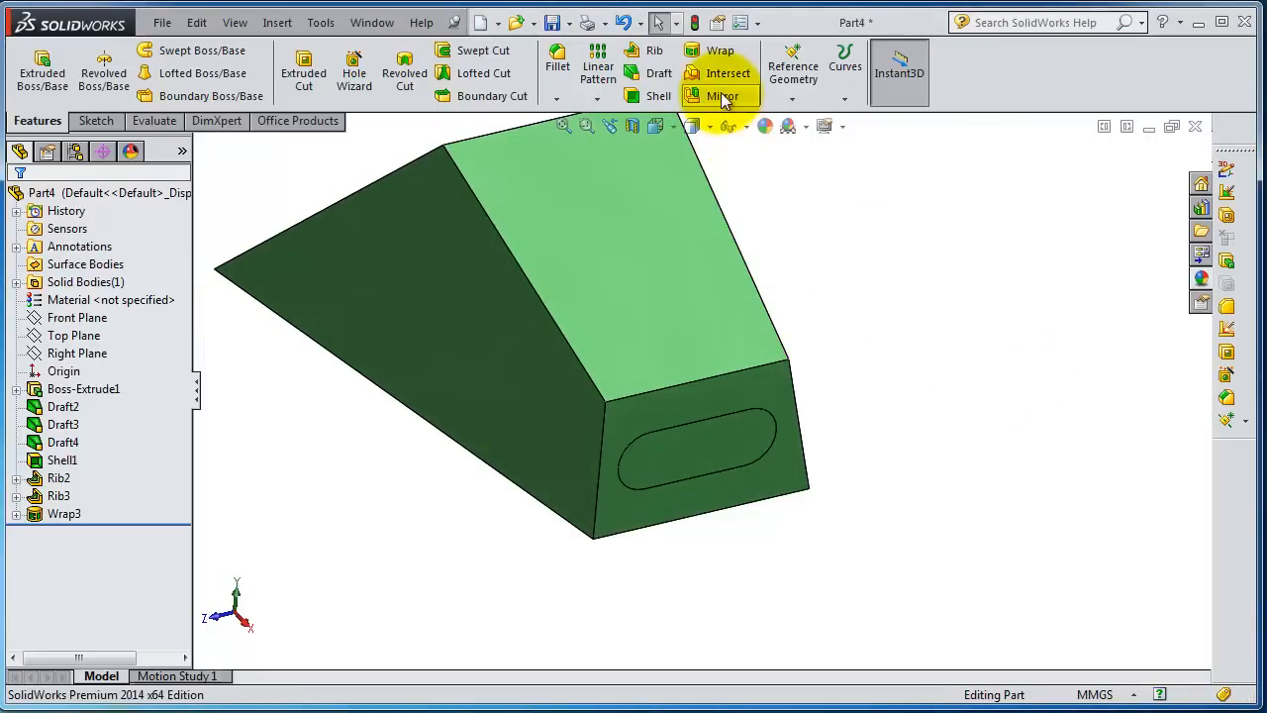
{"action": "mouse_move", "coordinate": [722, 73]}
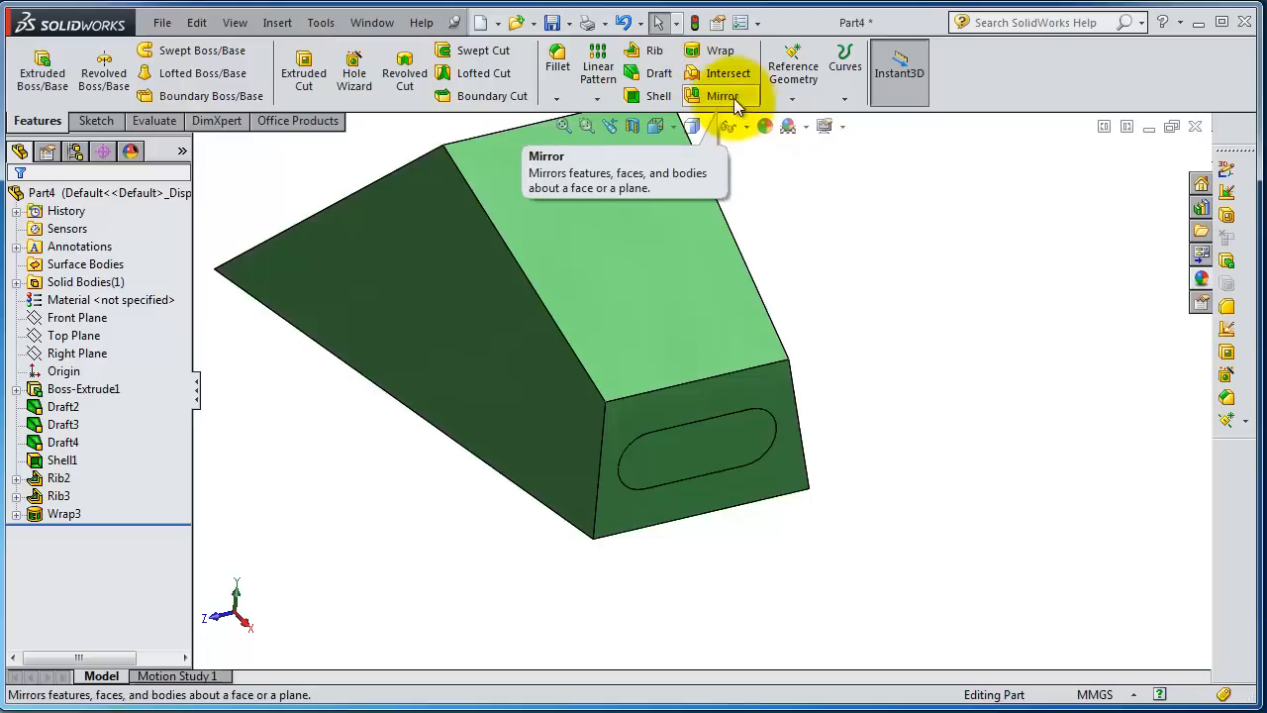
{"action": "mouse_move", "coordinate": [722, 95]}
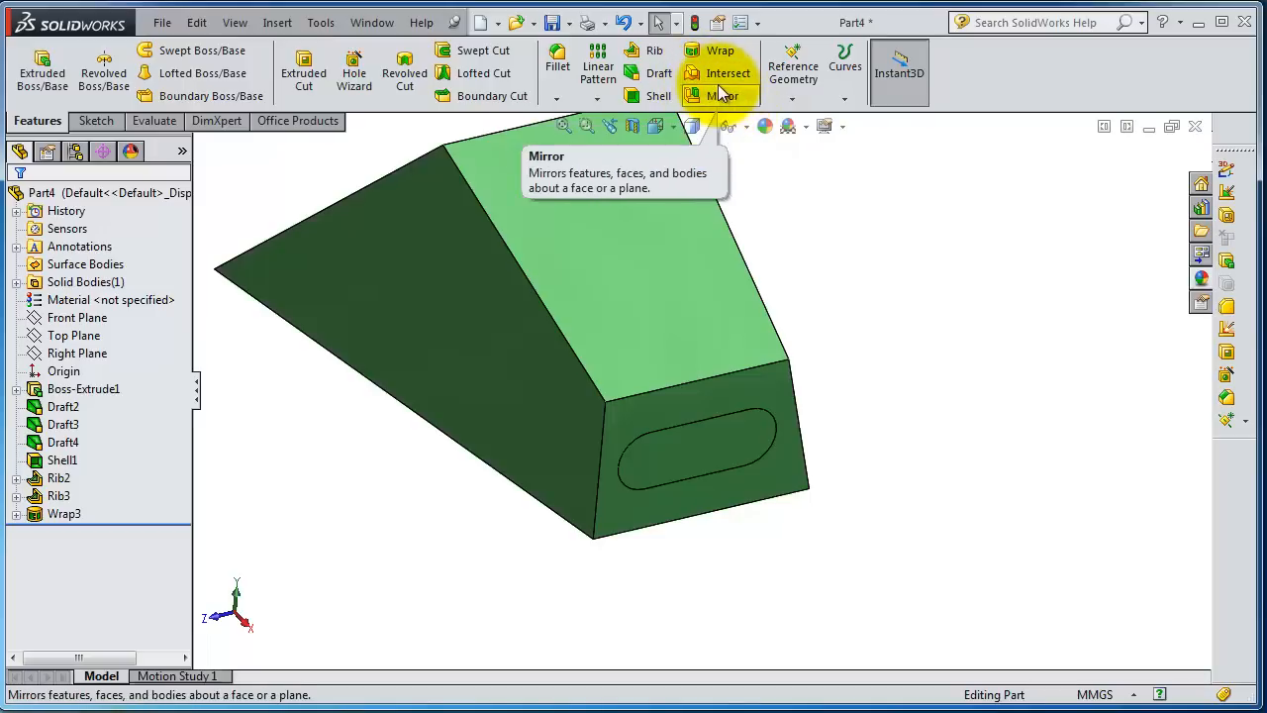
{"action": "mouse_move", "coordinate": [725, 74]}
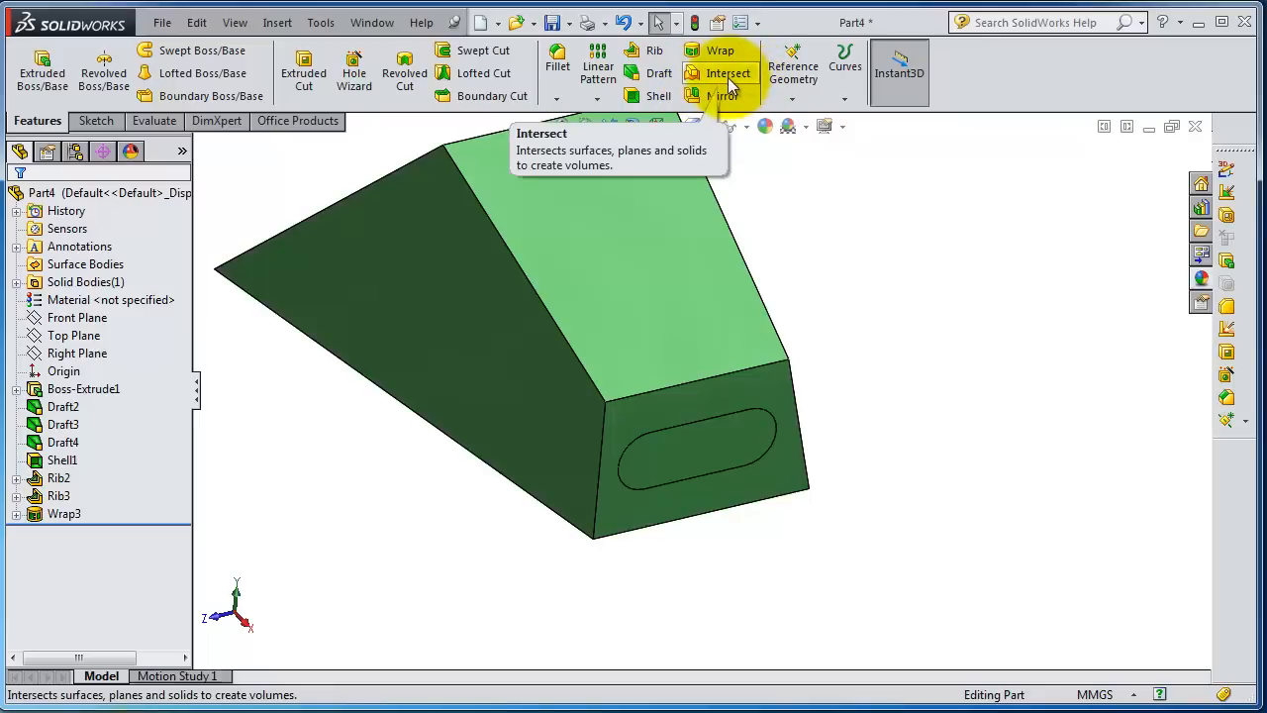
{"action": "mouse_move", "coordinate": [659, 72]}
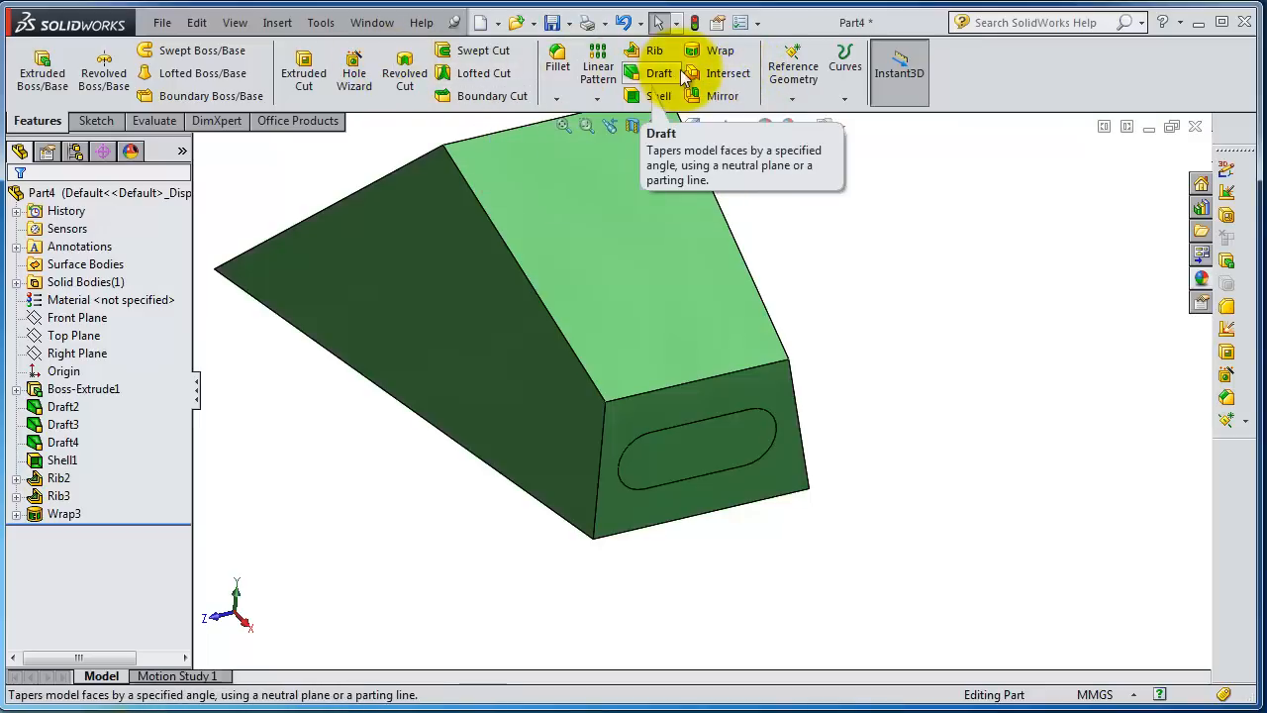
{"action": "mouse_move", "coordinate": [729, 72]}
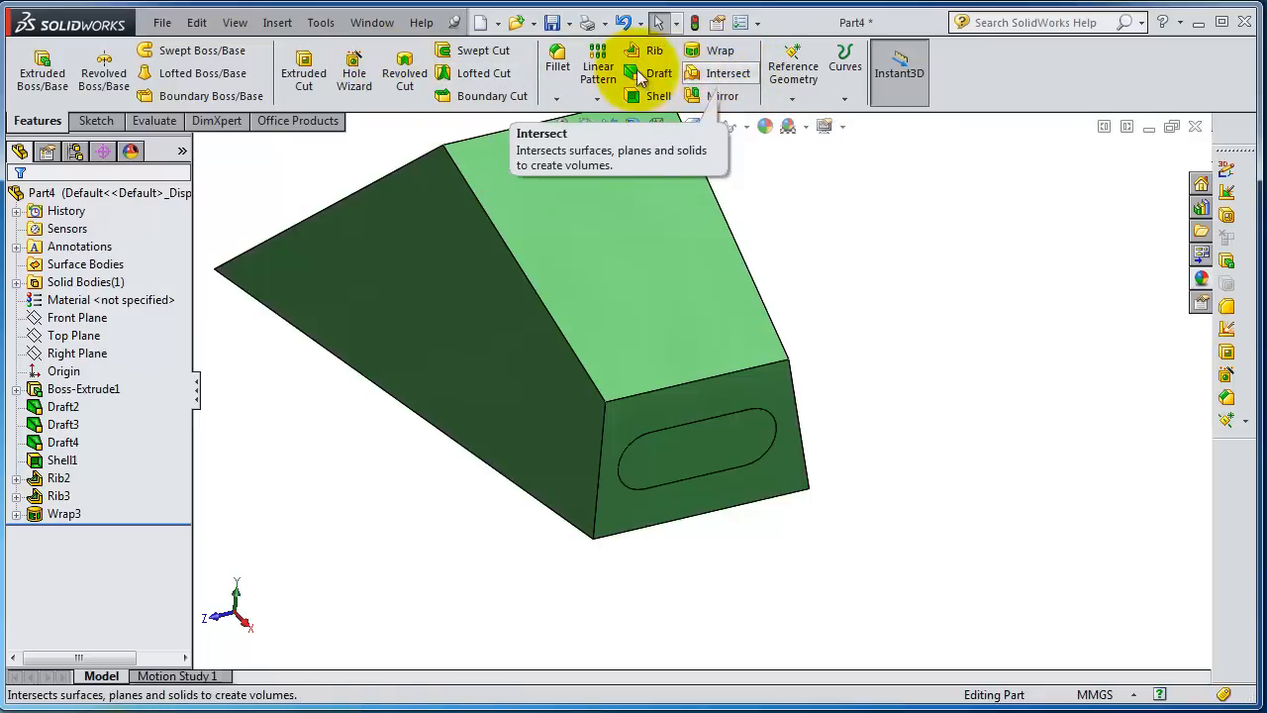
Reach the Dome command under Insert > Features.
{"action": "left_click", "coordinate": [277, 22]}
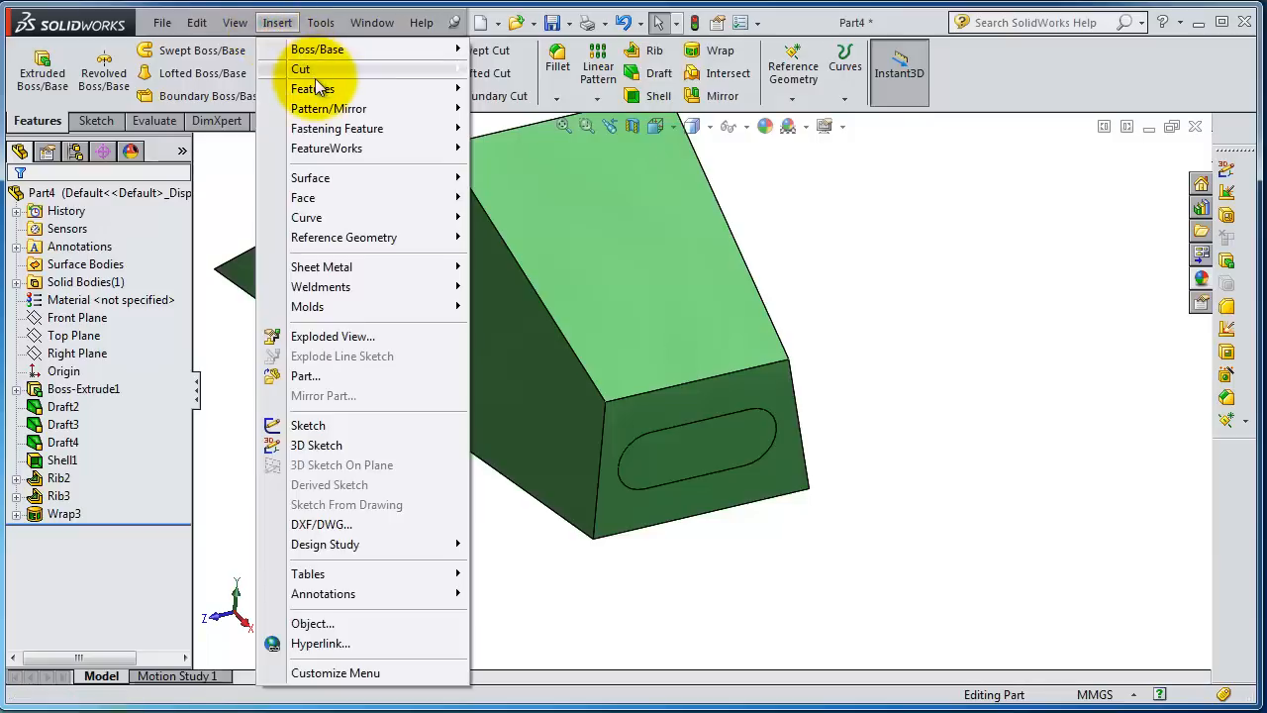
{"action": "mouse_move", "coordinate": [313, 89]}
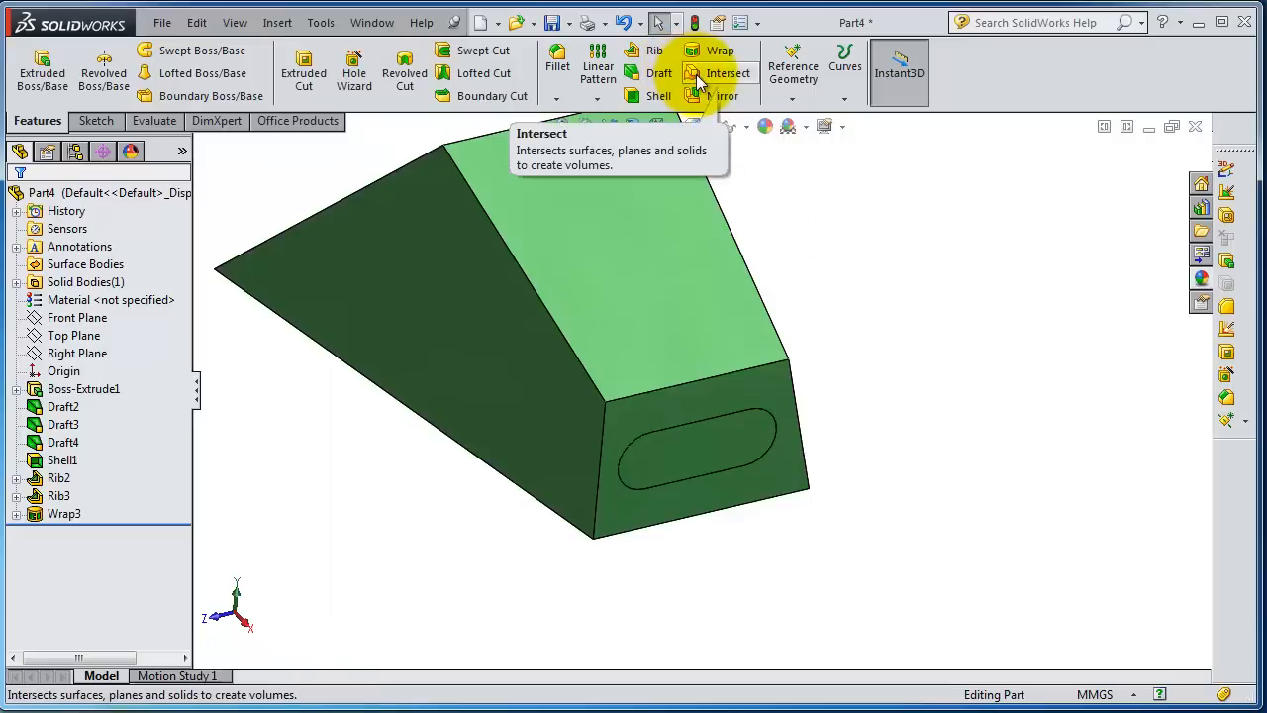
{"action": "mouse_move", "coordinate": [281, 44]}
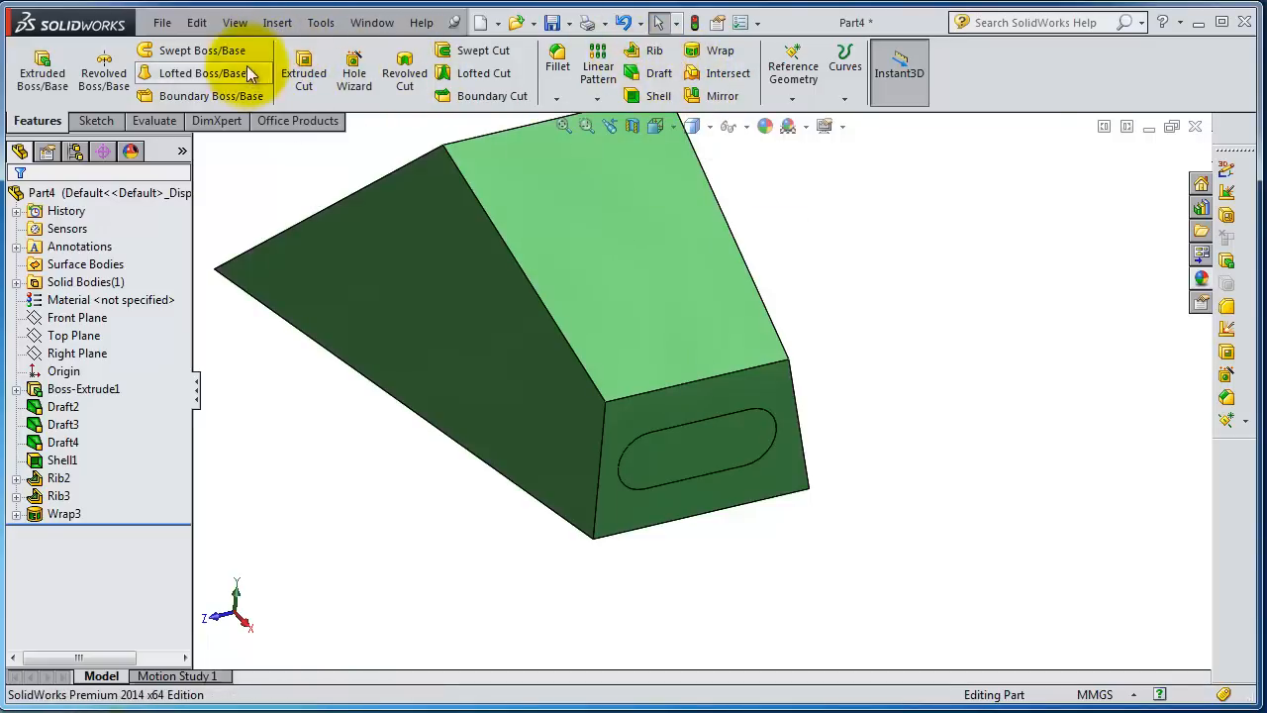
{"action": "left_click", "coordinate": [277, 22]}
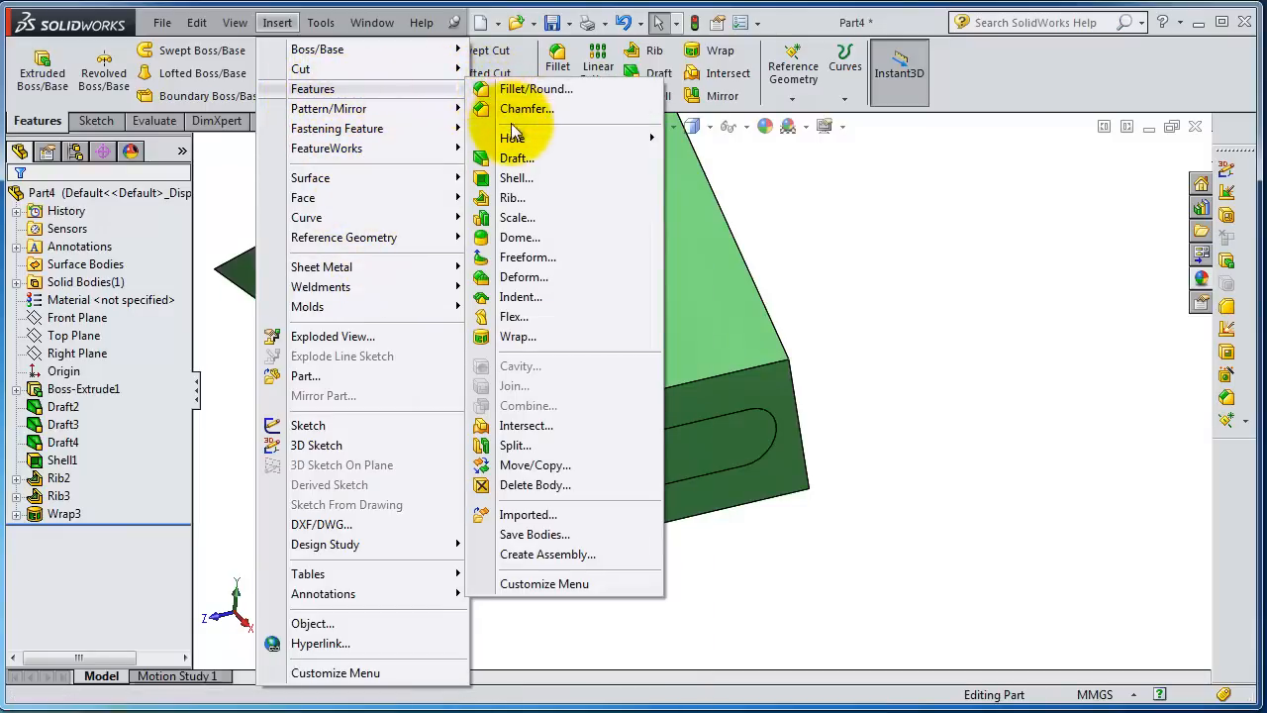
{"action": "mouse_move", "coordinate": [534, 356]}
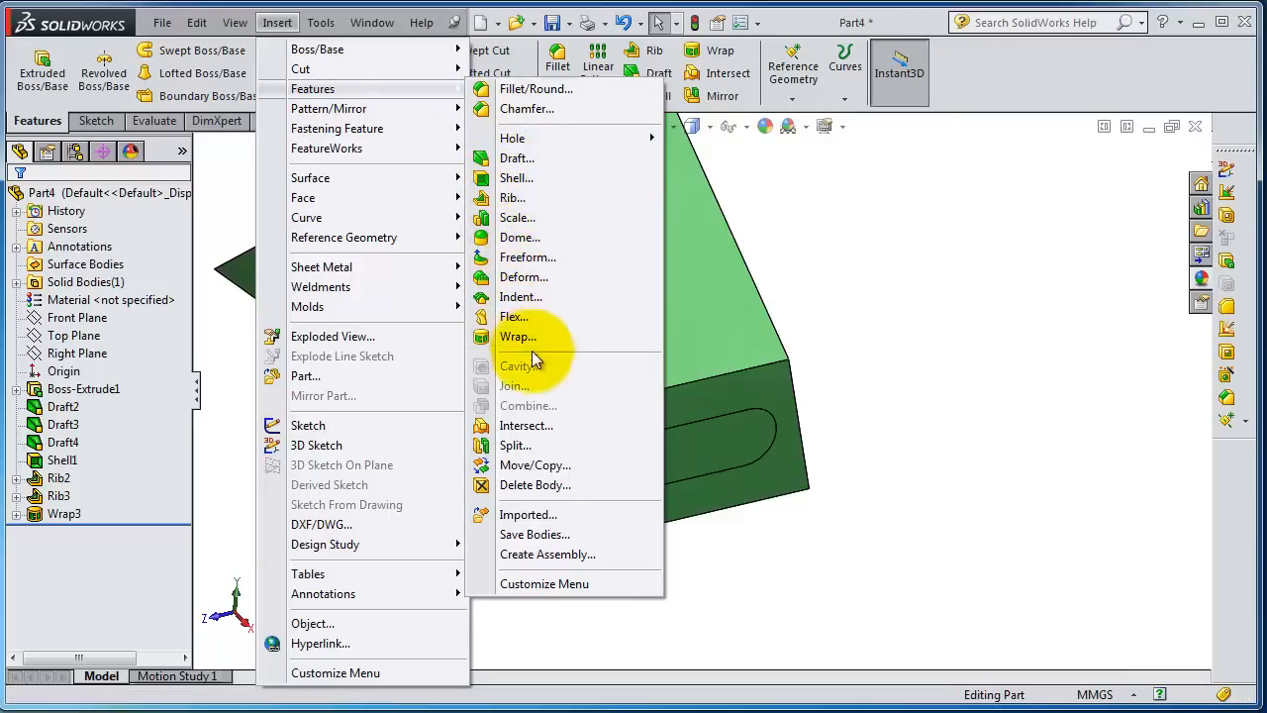
{"action": "mouse_move", "coordinate": [535, 89]}
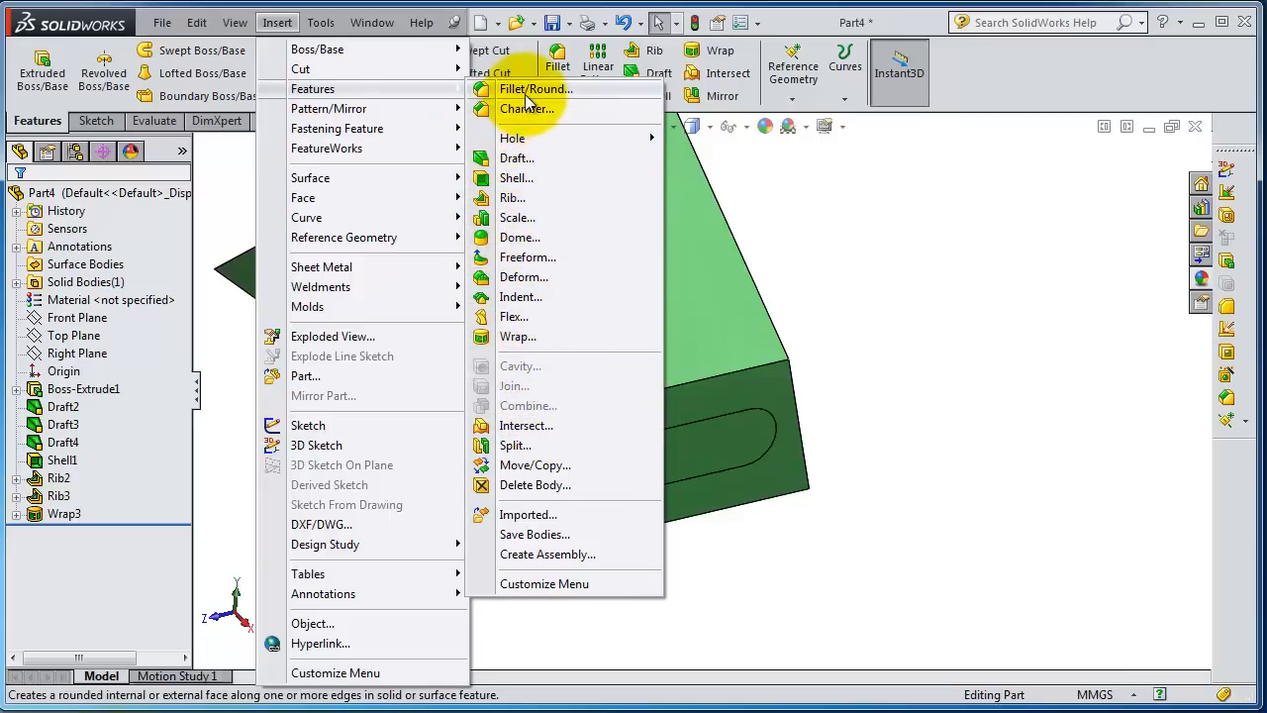
{"action": "mouse_move", "coordinate": [559, 159]}
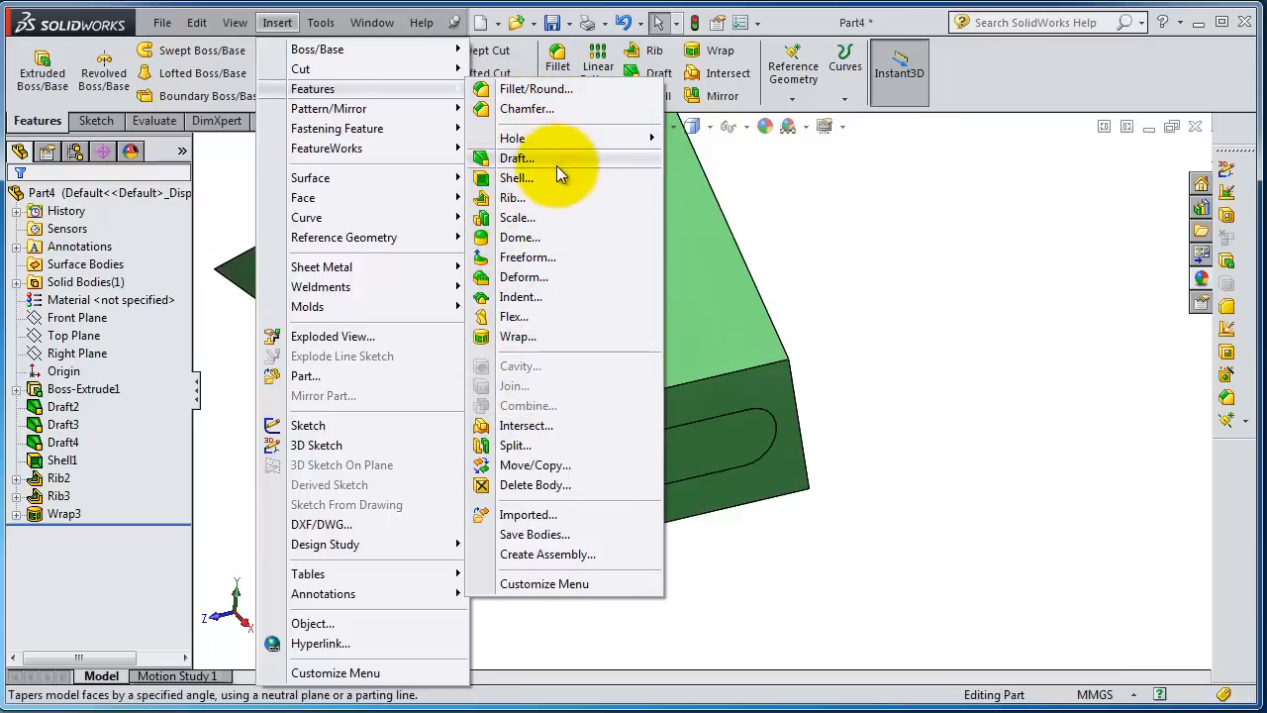
{"action": "mouse_move", "coordinate": [552, 218]}
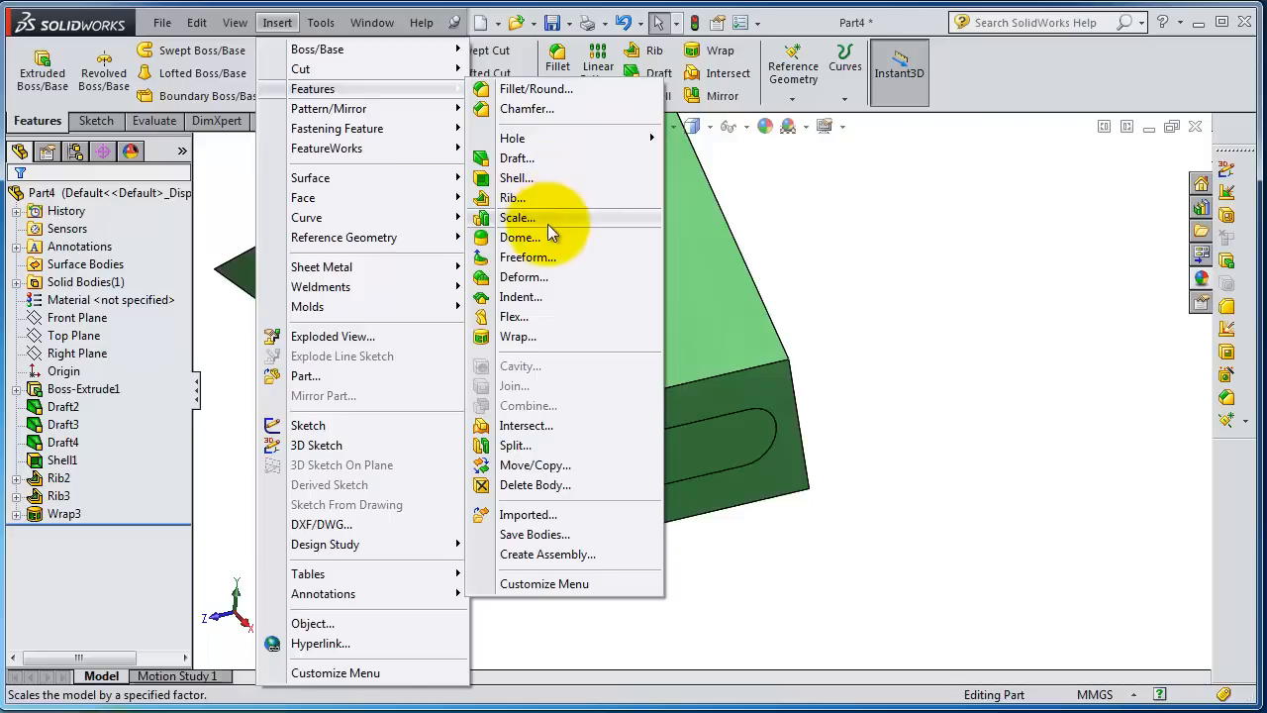
{"action": "mouse_move", "coordinate": [550, 238]}
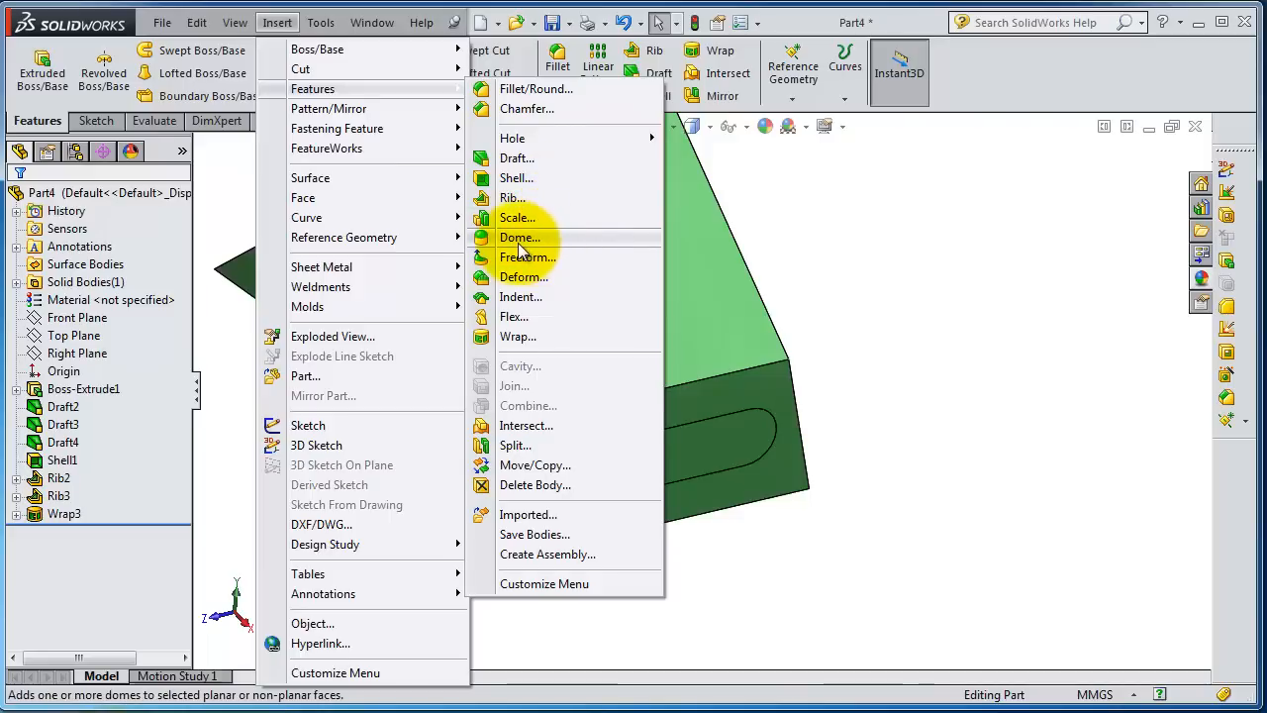
Apply a Dome feature (Dome1) to the top face of the shelled part.
{"action": "left_click", "coordinate": [519, 238]}
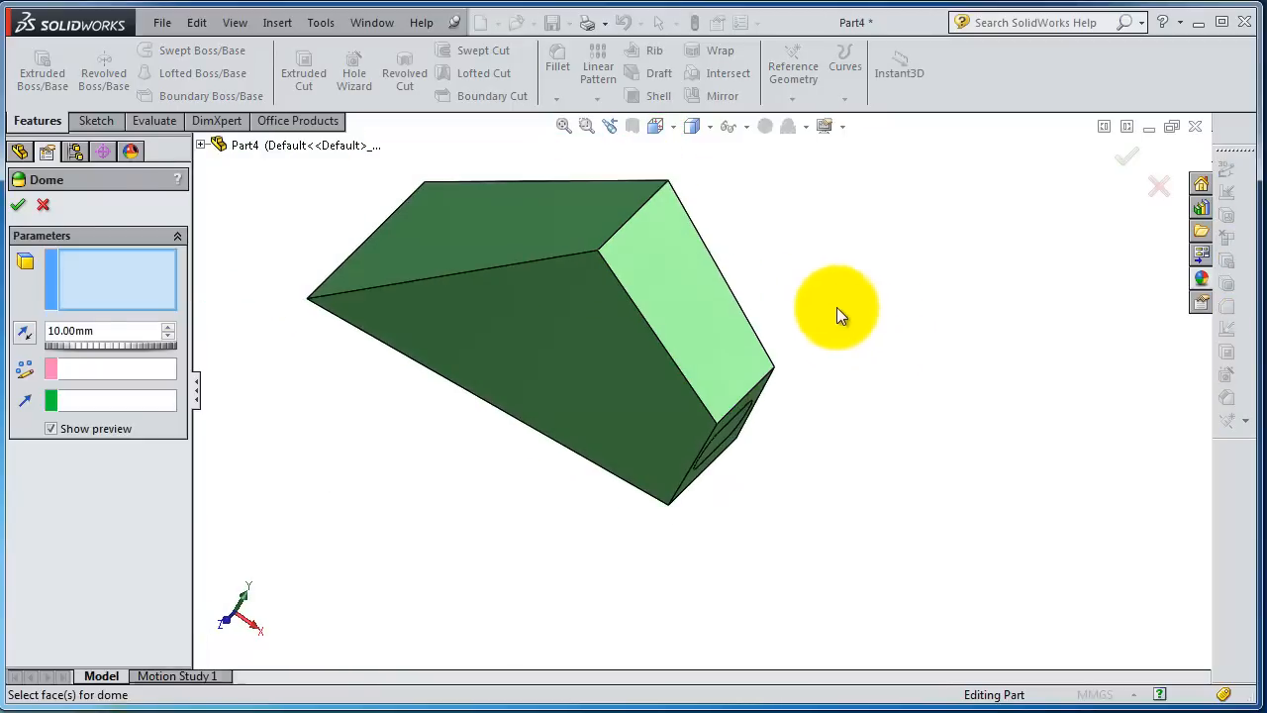
{"action": "mouse_move", "coordinate": [776, 337]}
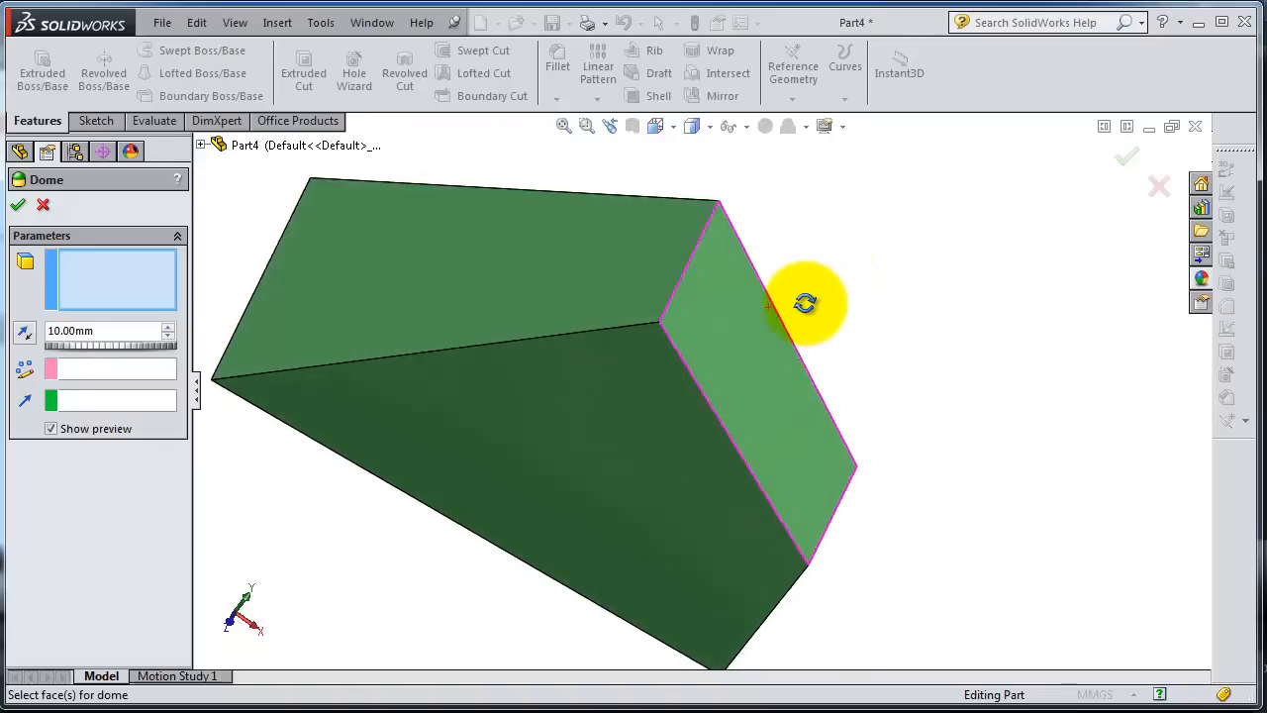
{"action": "left_click", "coordinate": [772, 317]}
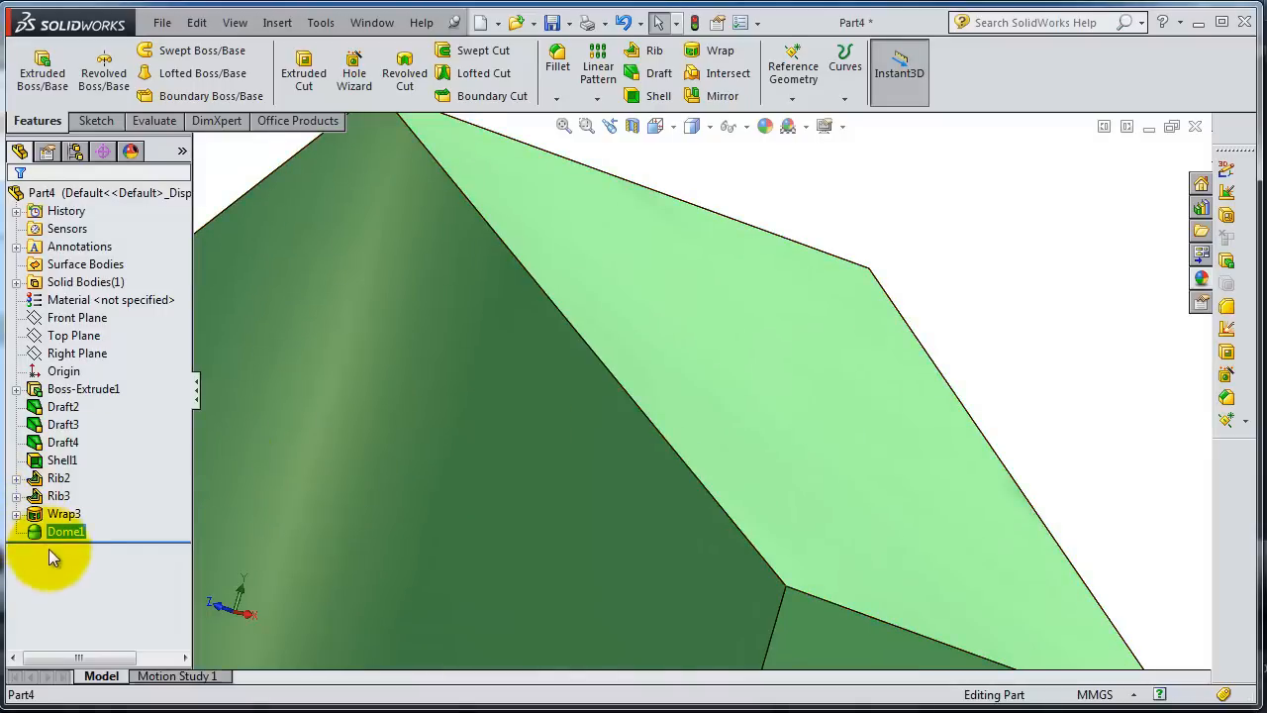
Reconfirm Dome1 at 5 mm and orbit to view its shallow profile edge-on.
{"action": "double_click", "coordinate": [65, 530]}
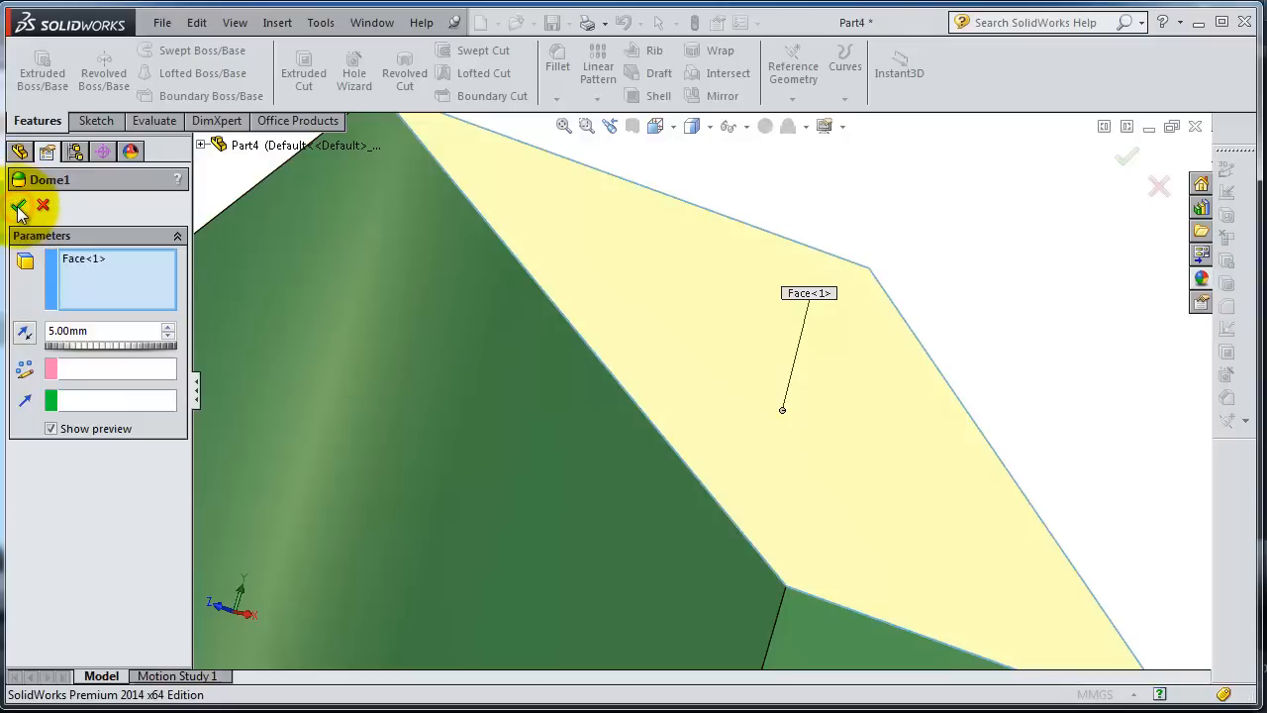
{"action": "left_click", "coordinate": [18, 205]}
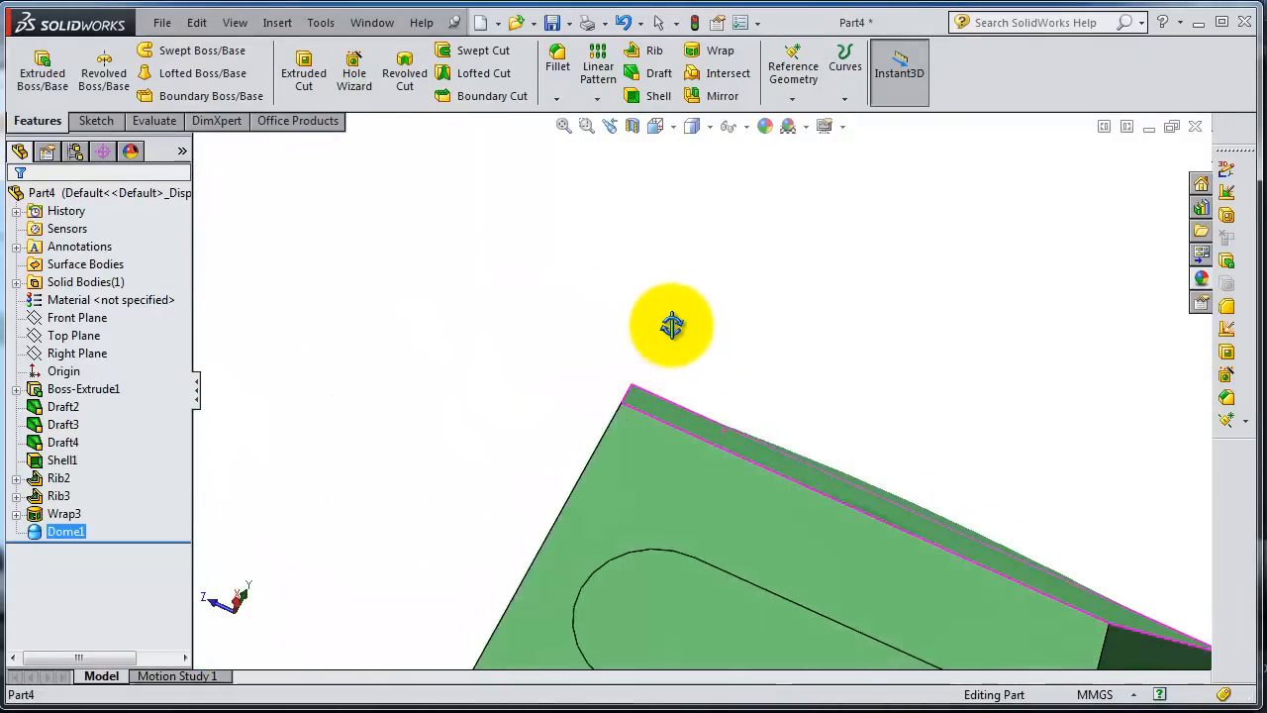
{"action": "left_click_drag", "start_coordinate": [673, 325], "coordinate": [1057, 551]}
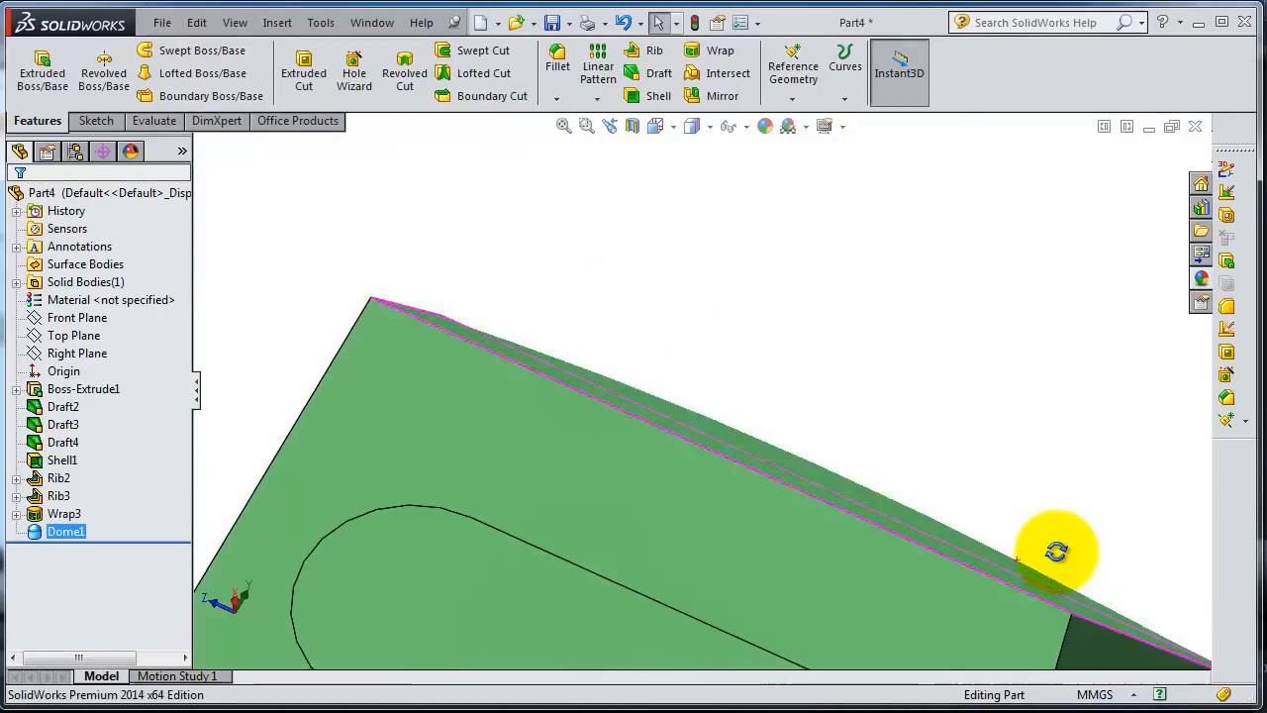
{"action": "left_click_drag", "start_coordinate": [1057, 551], "coordinate": [1014, 578]}
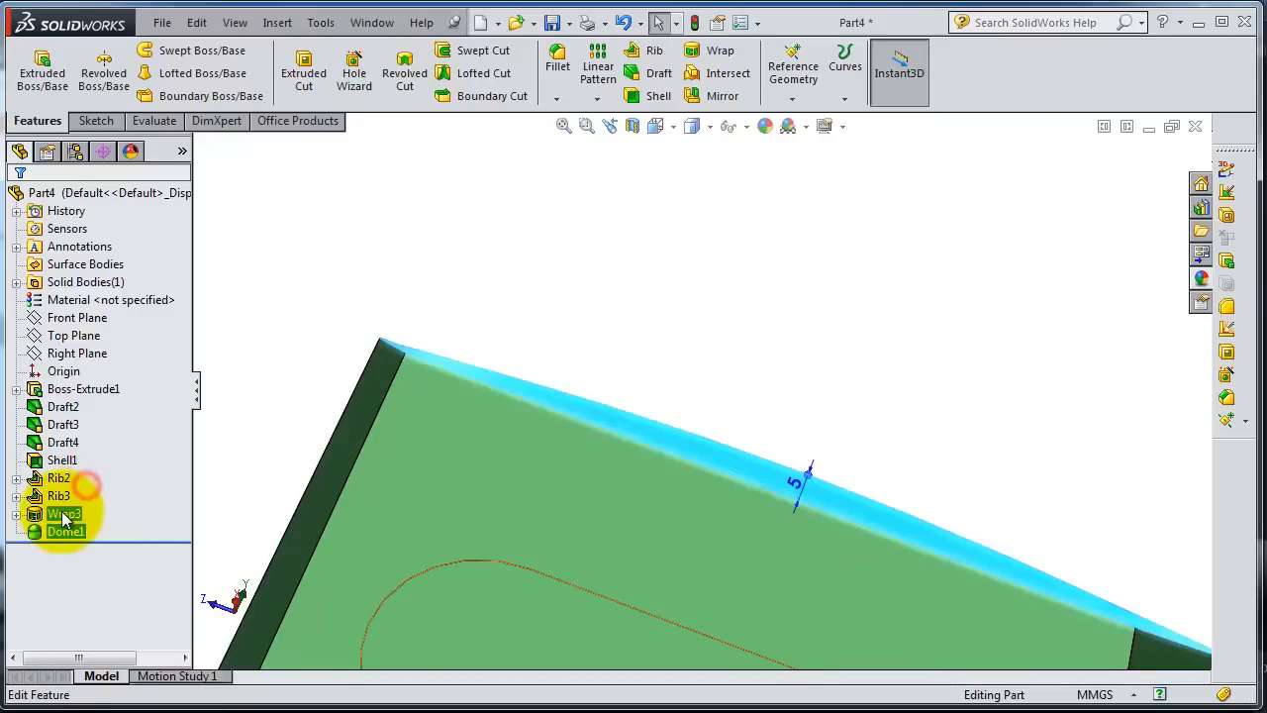
Raise Dome1's height to 25 mm (via 45 mm) and view the taller rounded top.
{"action": "double_click", "coordinate": [64, 531]}
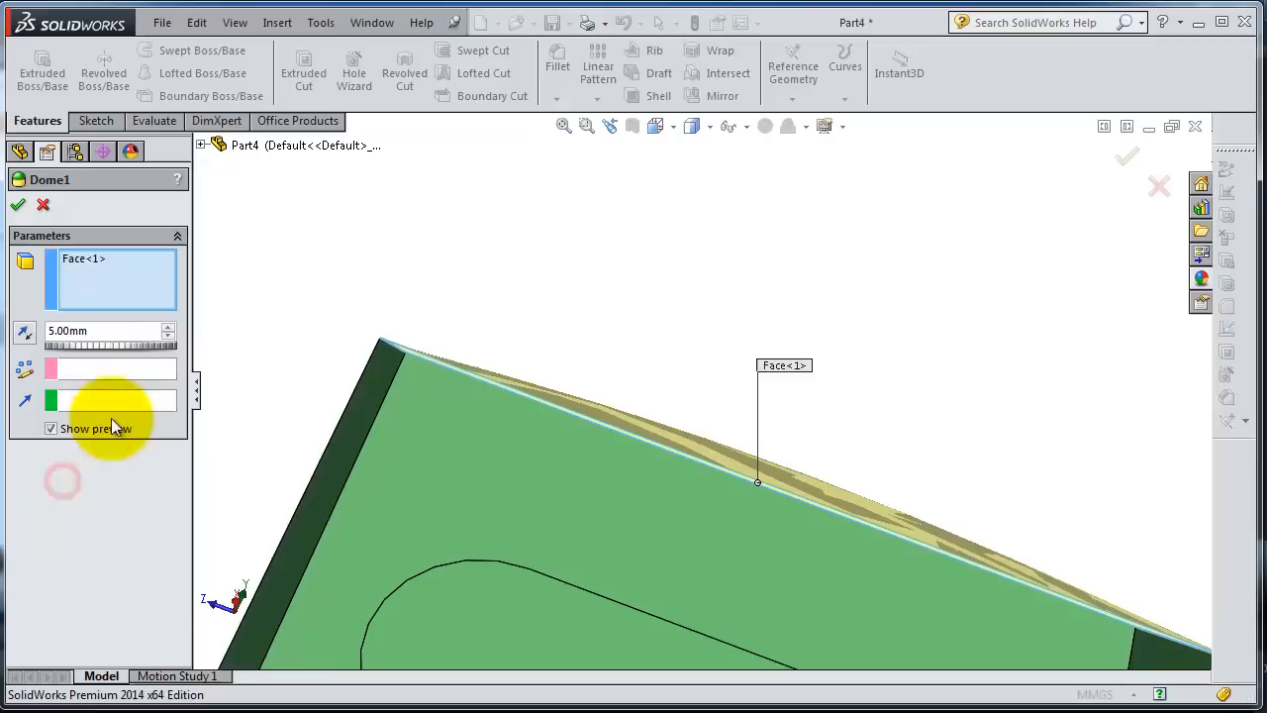
{"action": "left_click_drag", "start_coordinate": [80, 345], "coordinate": [139, 345]}
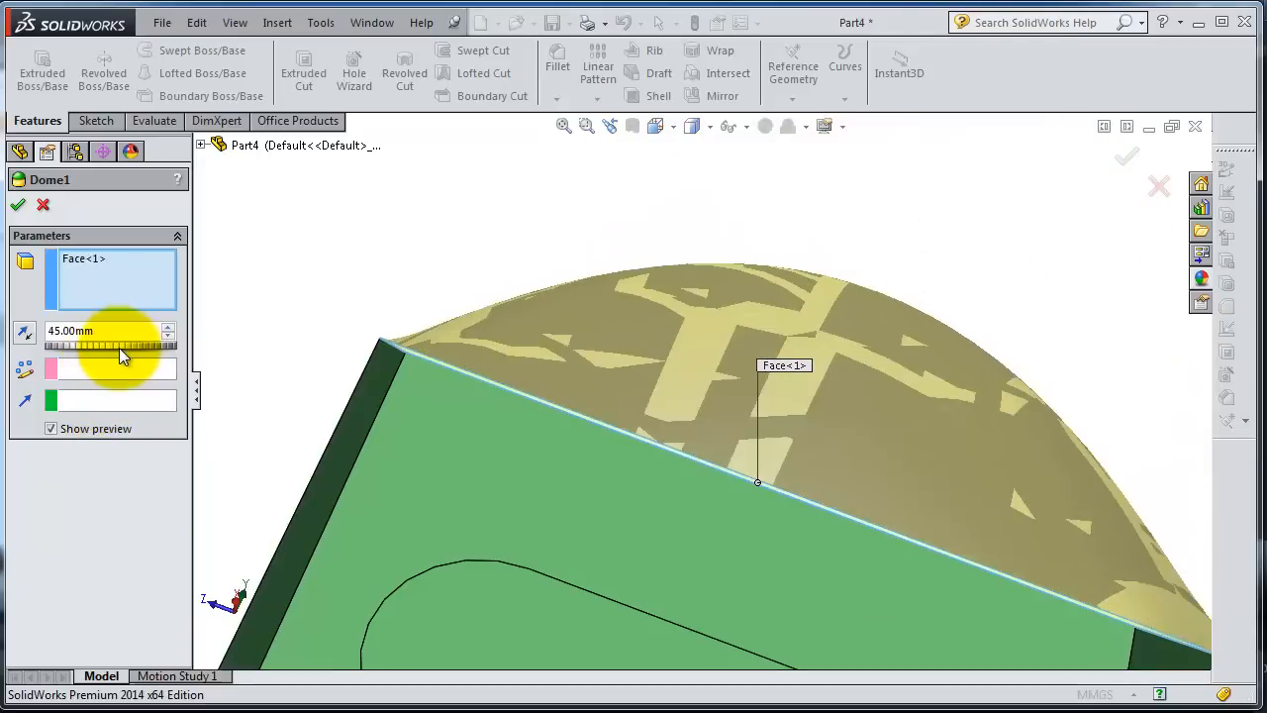
{"action": "left_click_drag", "start_coordinate": [109, 344], "coordinate": [90, 345]}
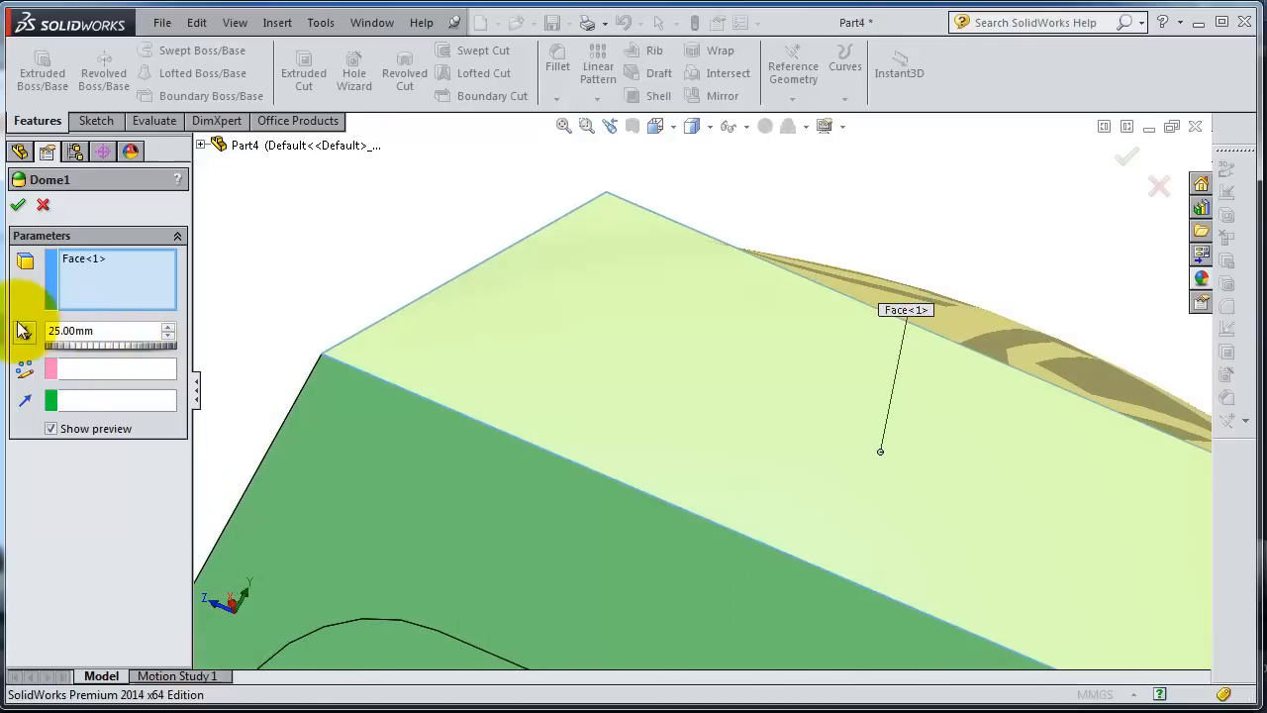
{"action": "left_click", "coordinate": [18, 204]}
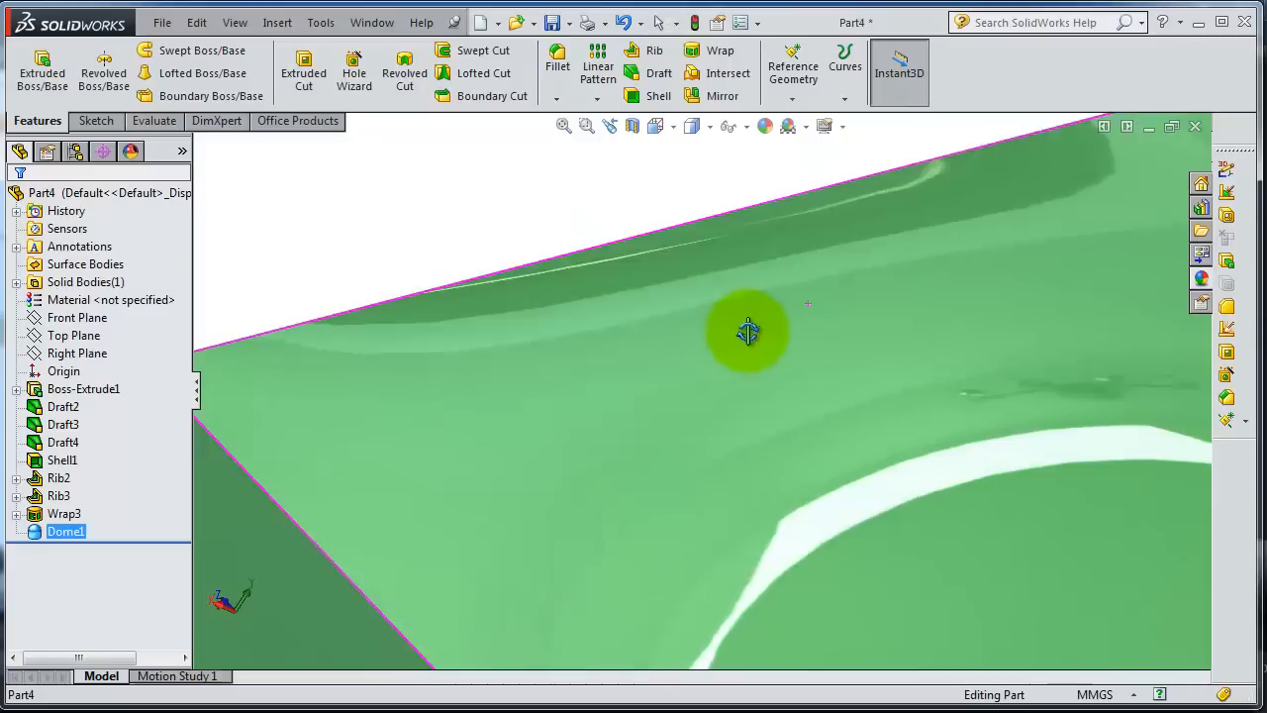
{"action": "left_click_drag", "start_coordinate": [748, 332], "coordinate": [757, 257]}
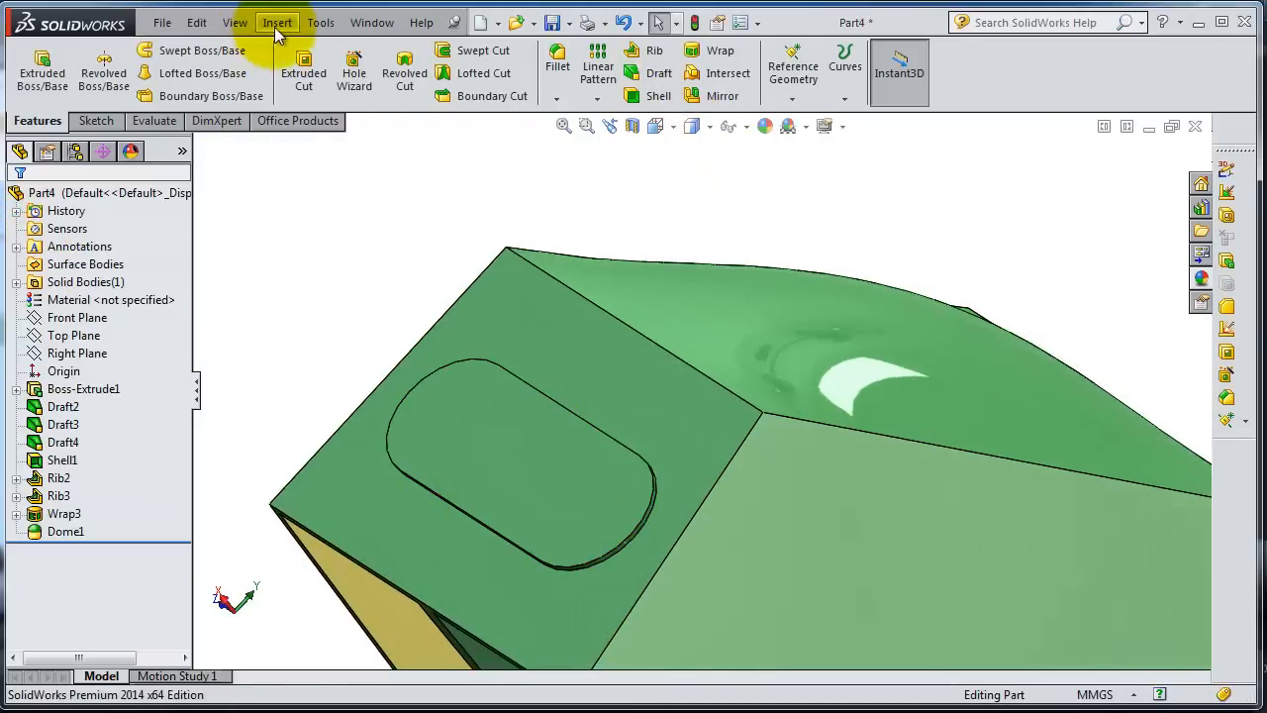
Add Dome2, a 10 mm non-continuous dome, on the raised slot patch and inspect it.
{"action": "left_click", "coordinate": [277, 21]}
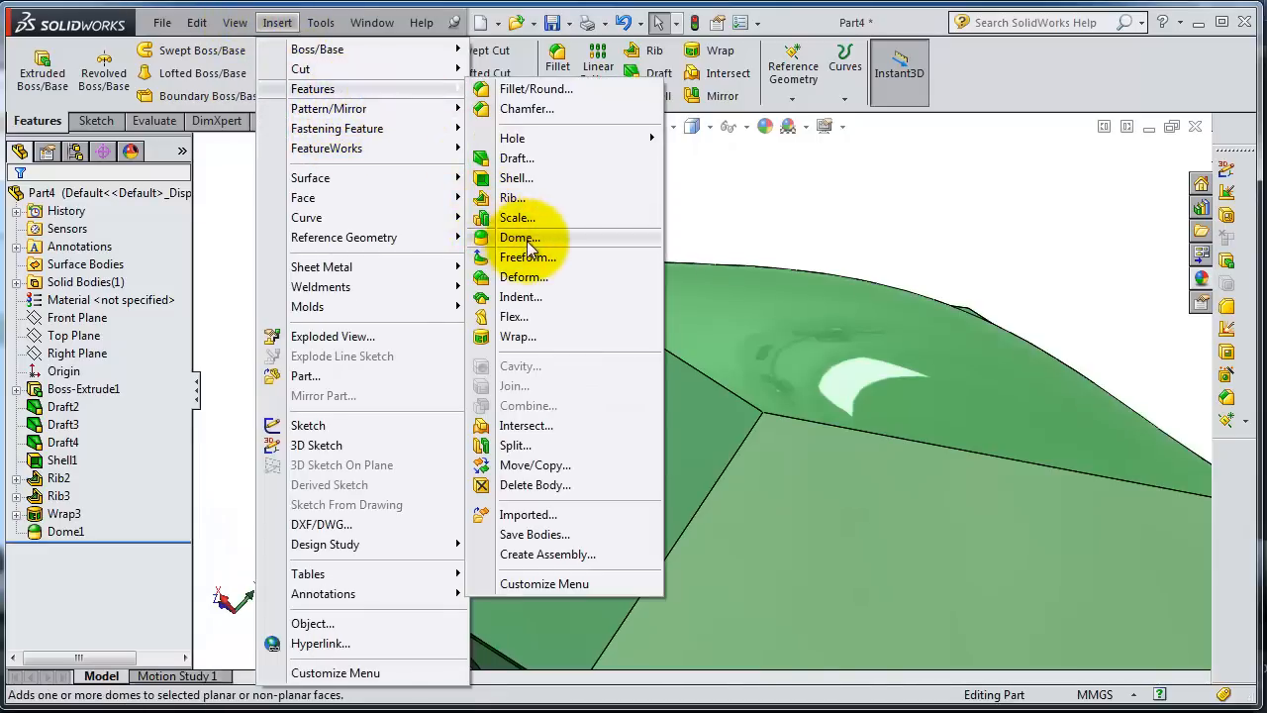
{"action": "left_click", "coordinate": [519, 237]}
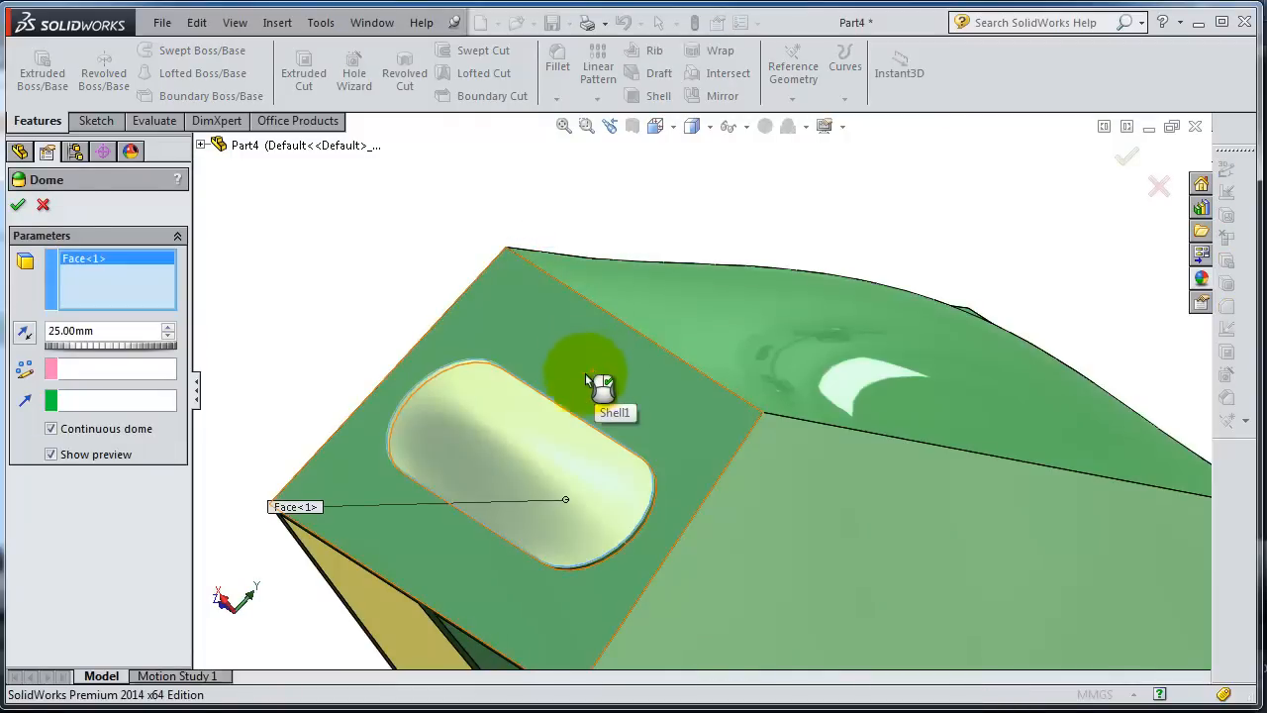
{"action": "left_click_drag", "start_coordinate": [594, 386], "coordinate": [340, 416]}
{"action": "type", "text": "10"}
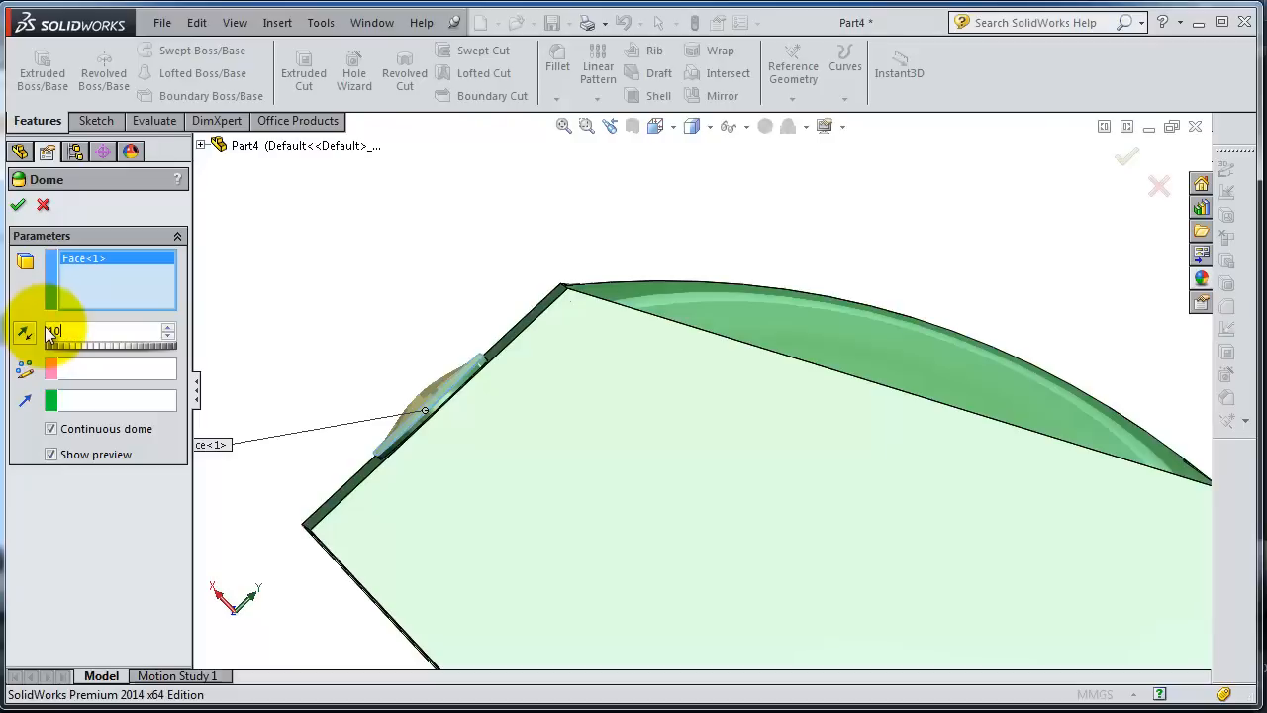
{"action": "left_click", "coordinate": [49, 428]}
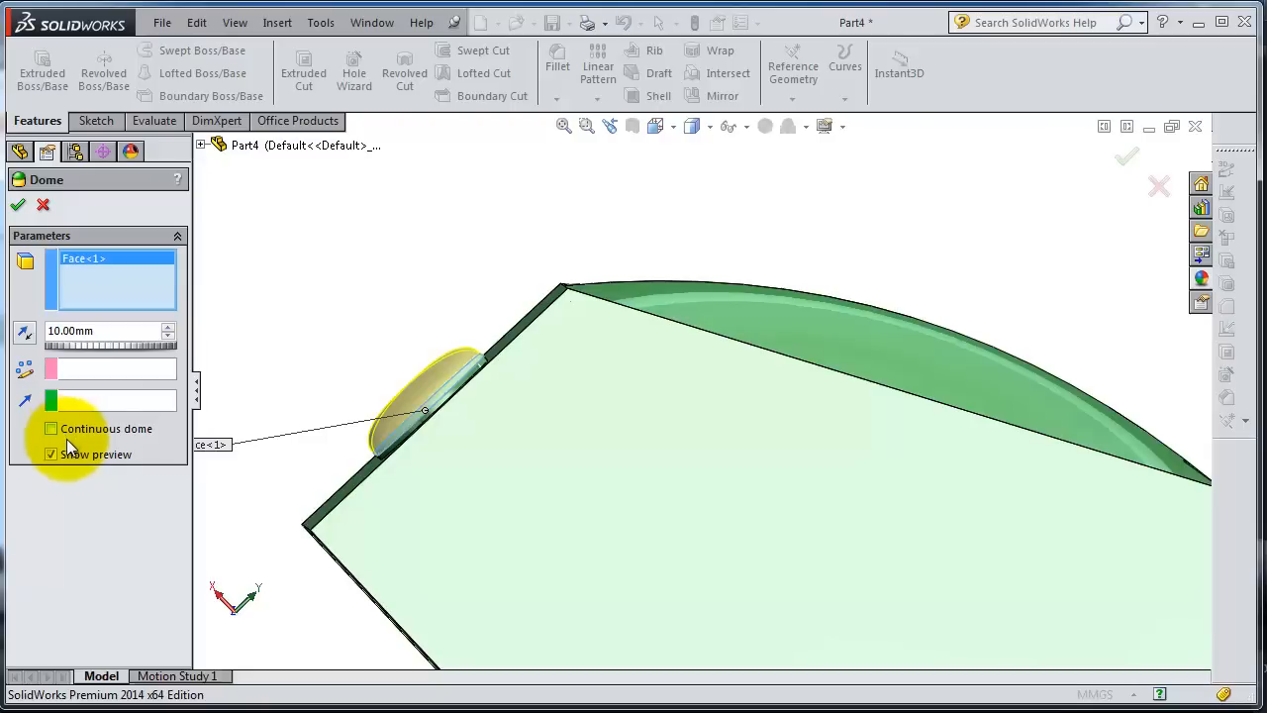
{"action": "mouse_move", "coordinate": [99, 439]}
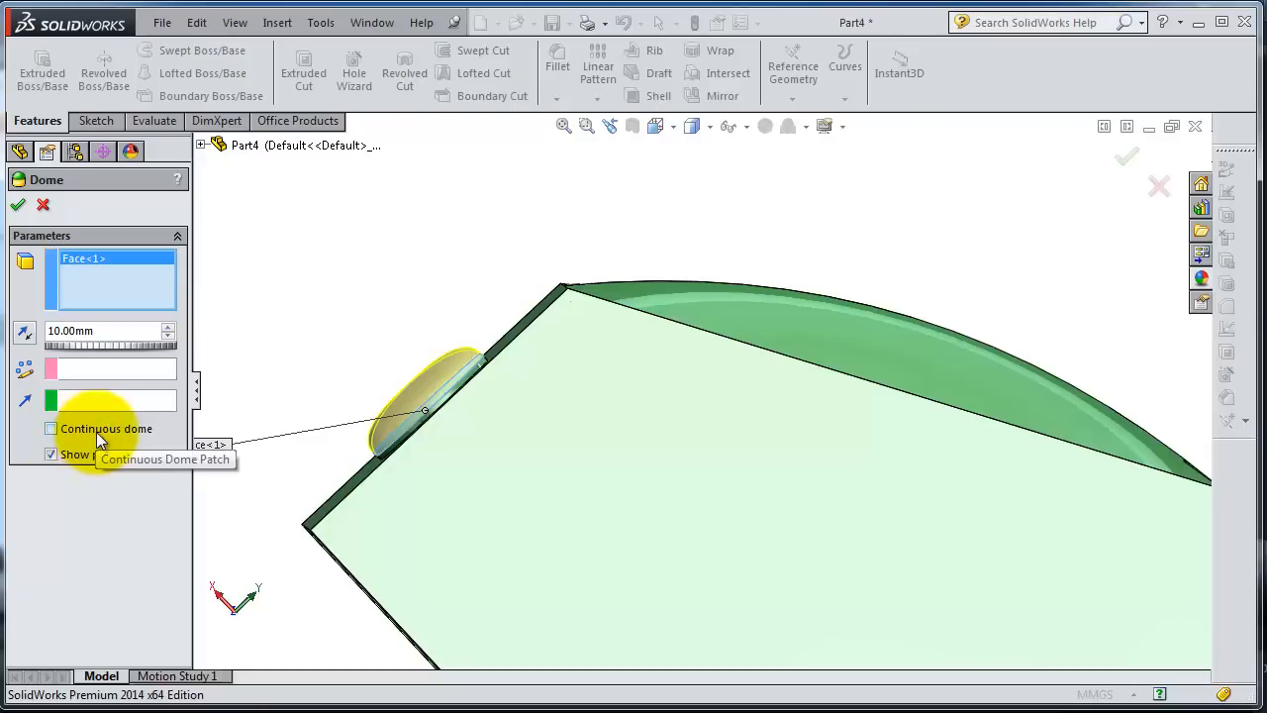
{"action": "mouse_move", "coordinate": [22, 204]}
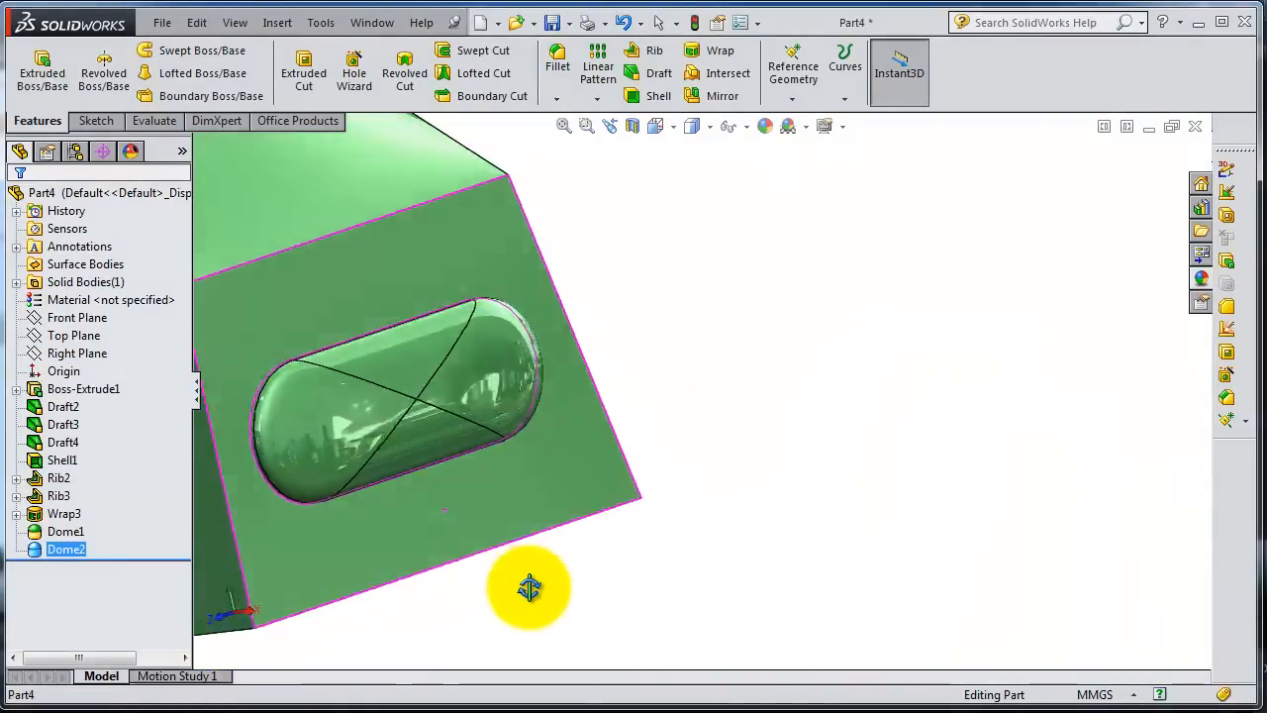
{"action": "left_click_drag", "start_coordinate": [531, 586], "coordinate": [424, 598]}
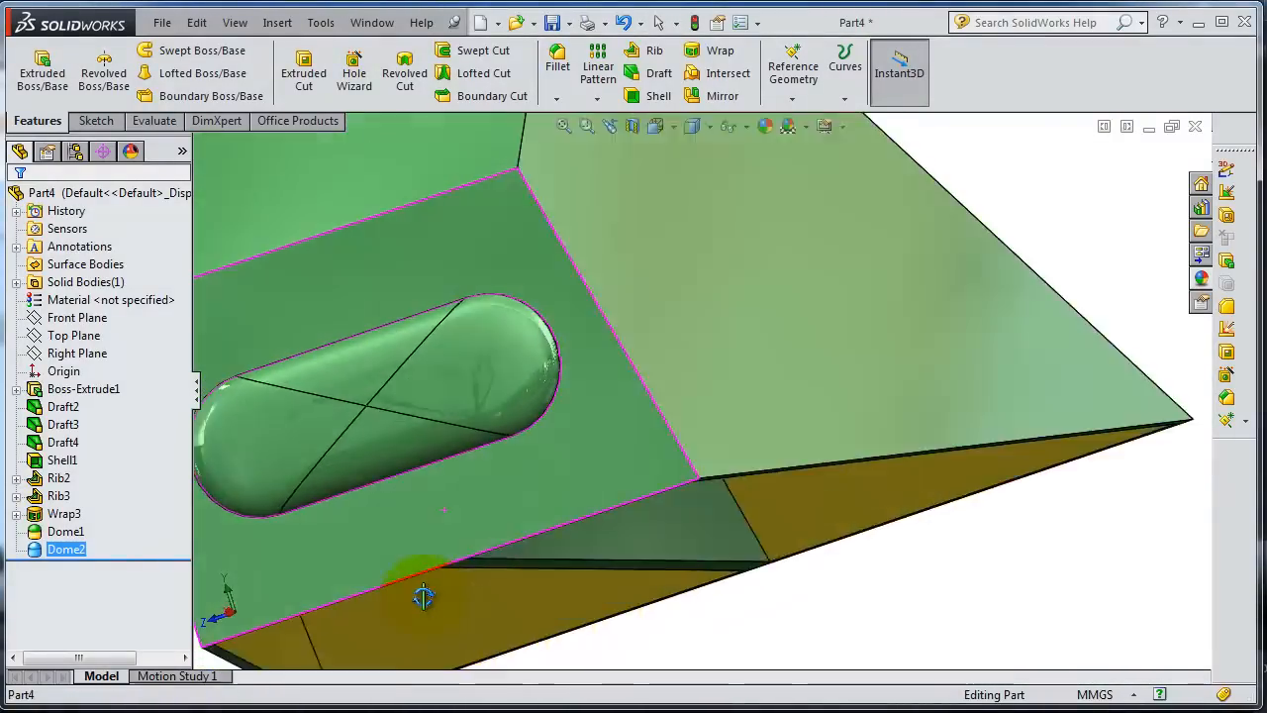